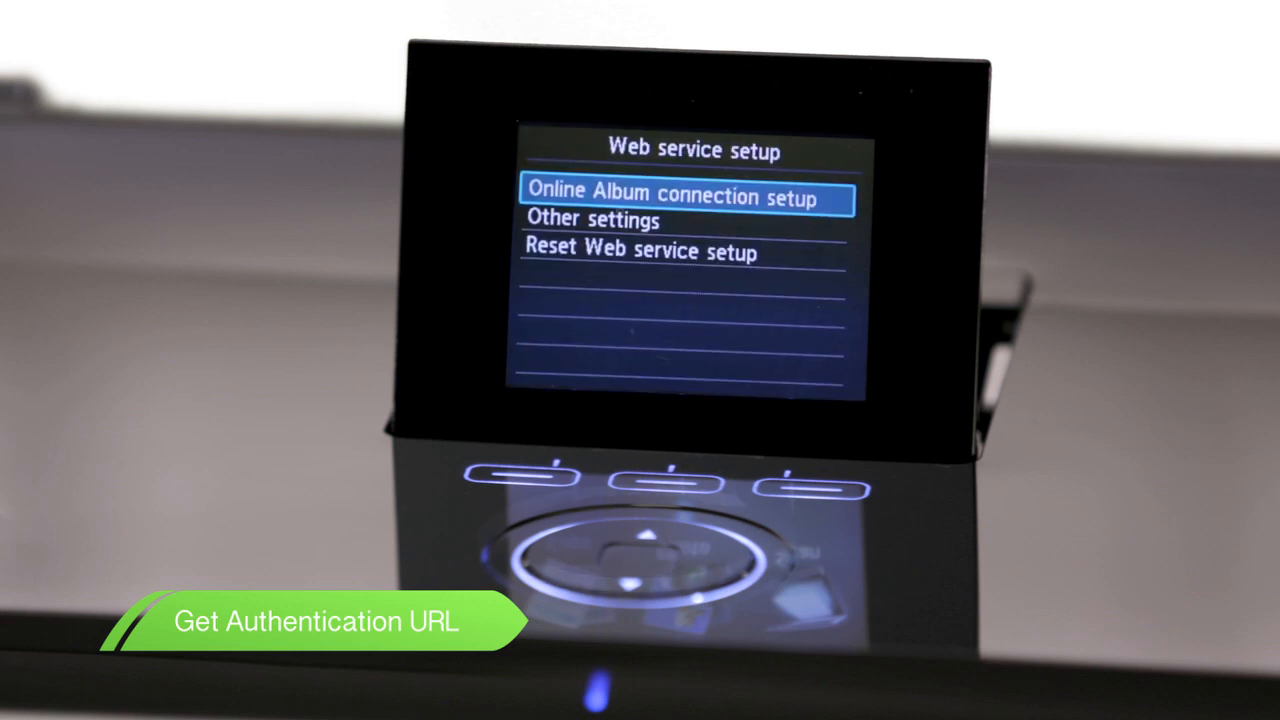
# Choose Other settings in Web service setup to reach Google Cloud Print setup.
pyautogui.click(640, 555)
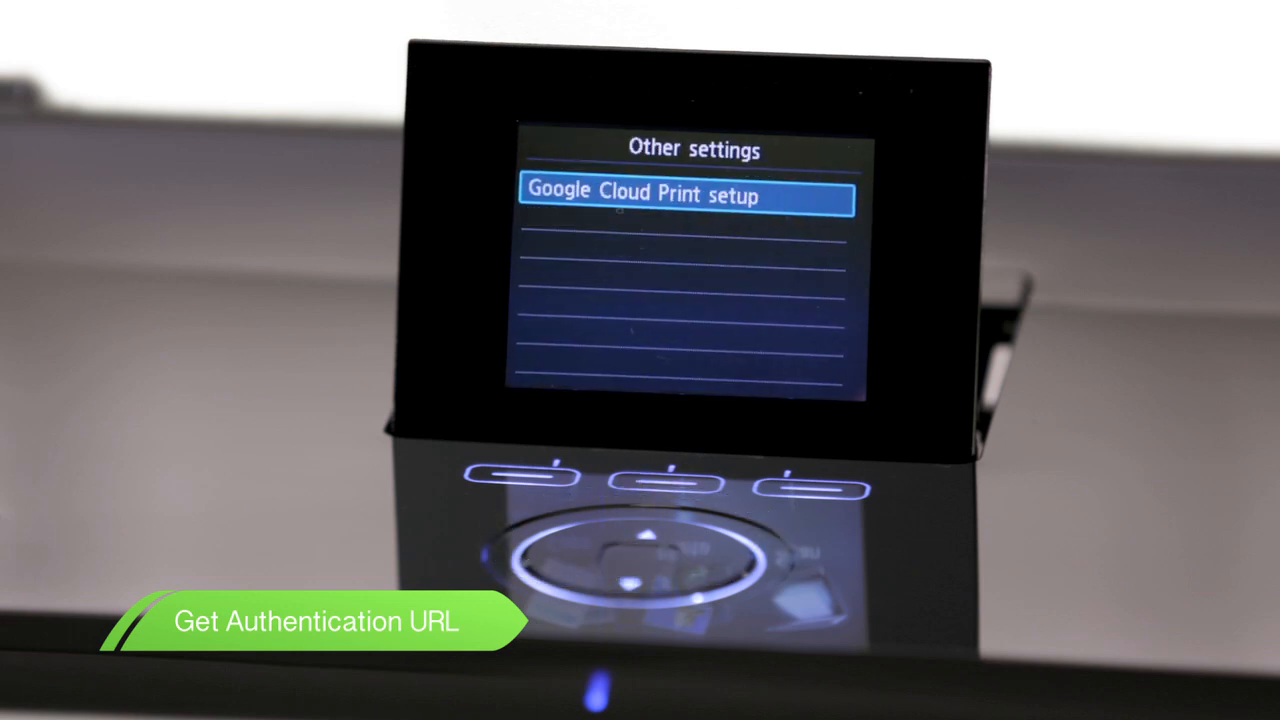
pyautogui.click(640, 555)
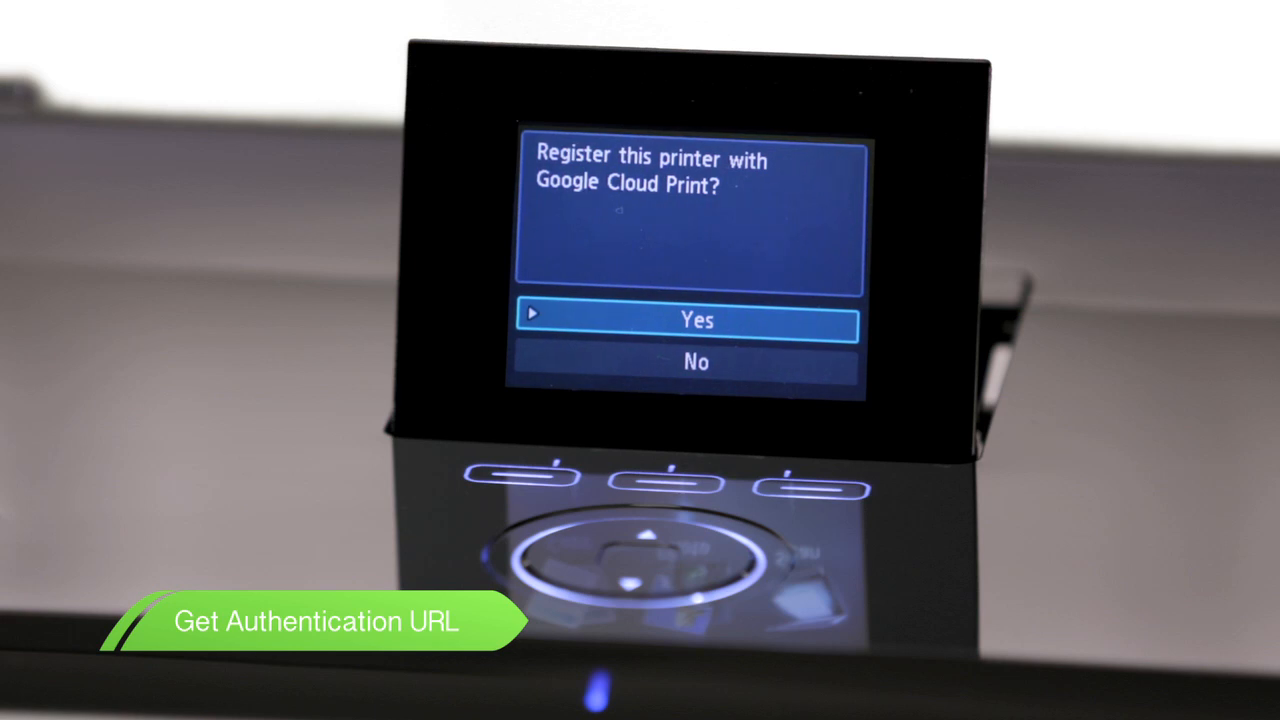
# Agree to register the printer and pick English as the print settings language.
pyautogui.click(696, 320)
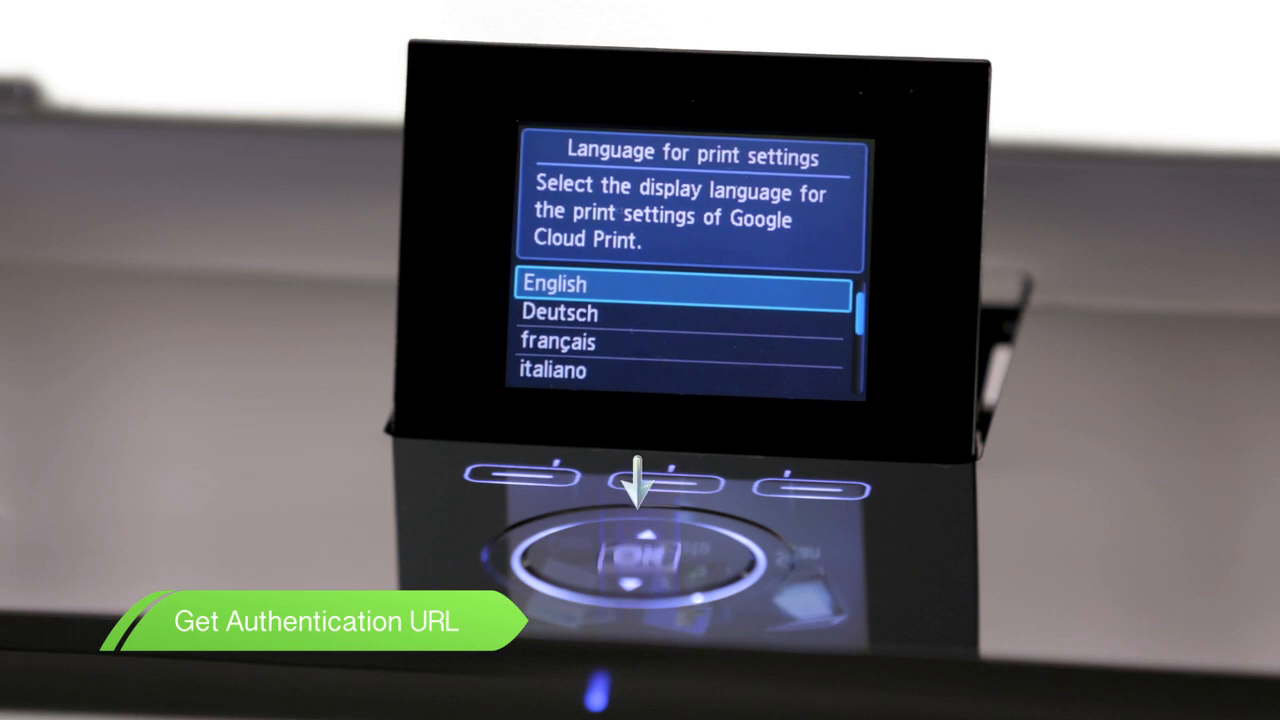
pyautogui.click(640, 560)
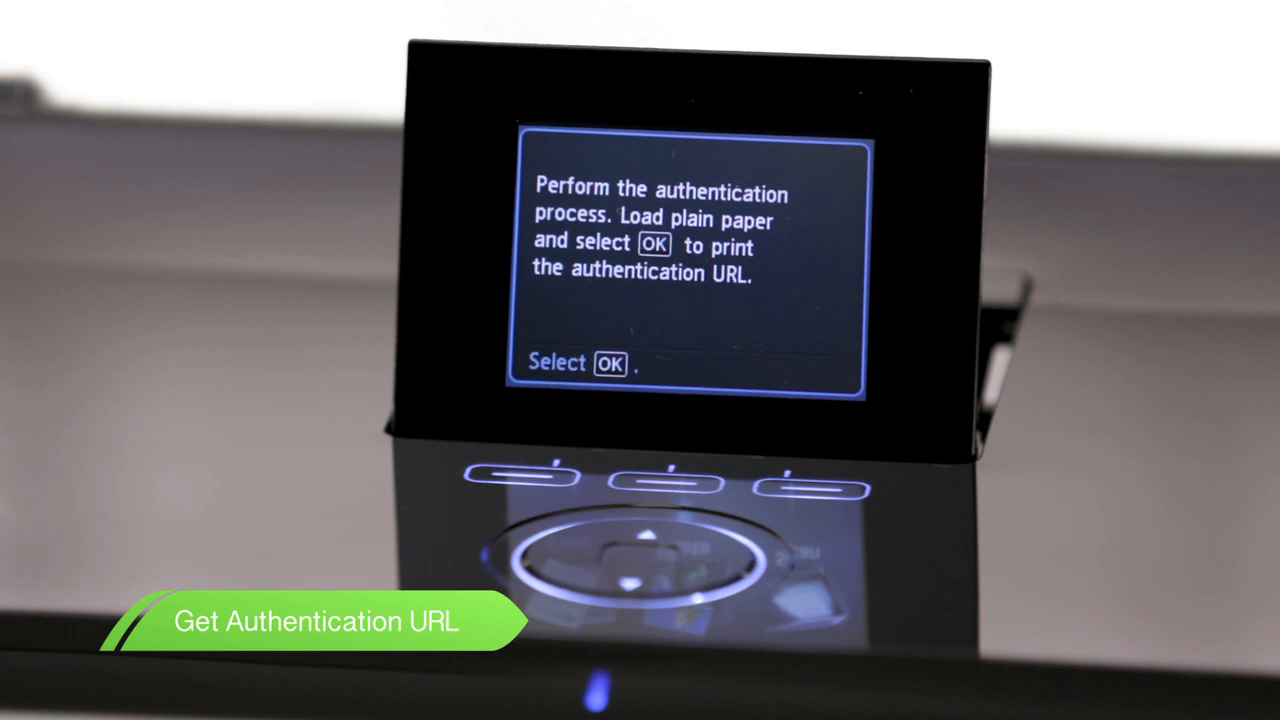
pyautogui.click(645, 483)
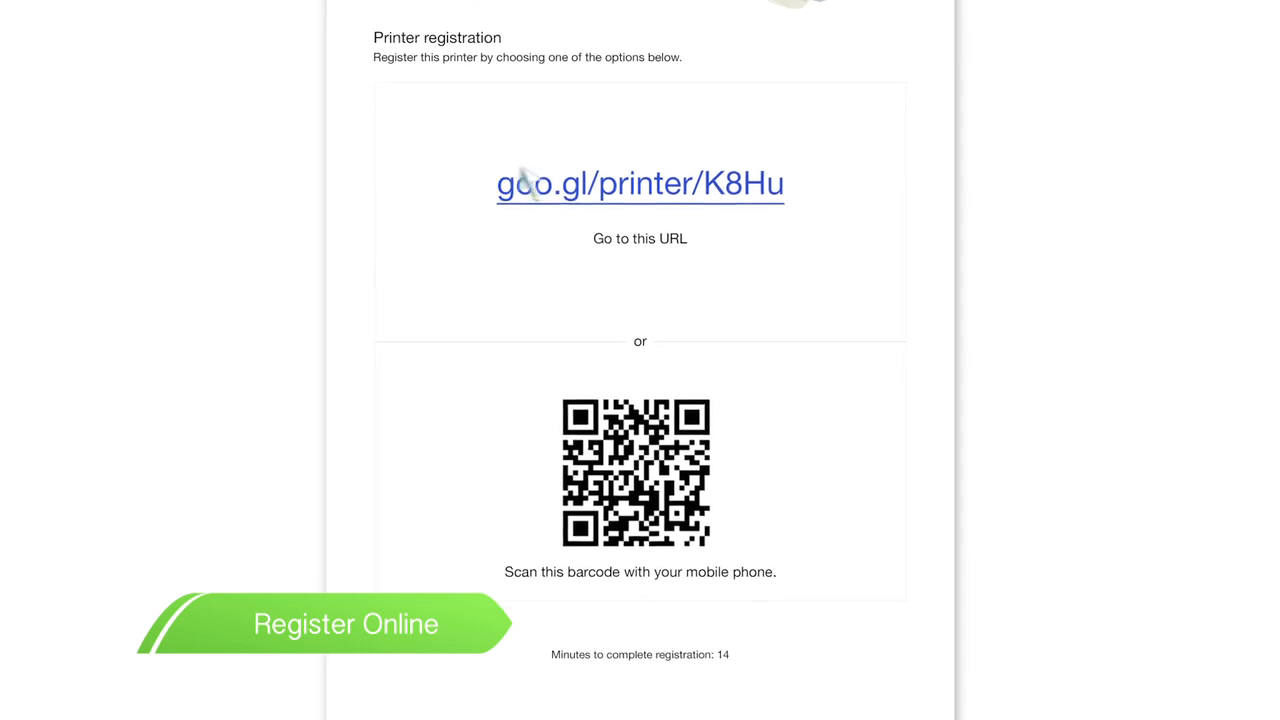
# Enter the printed address goo.gl/printer/K8Hu into a new Chrome tab.
pyautogui.scroll(-3)
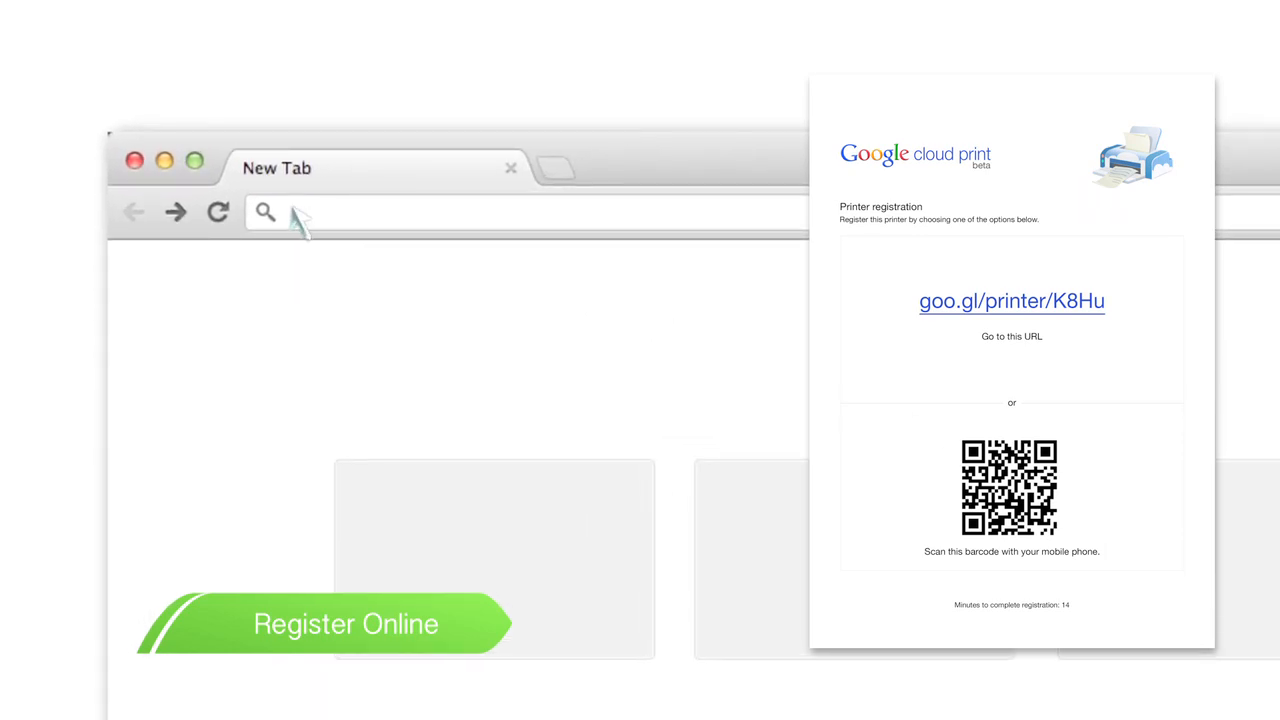
pyautogui.write('goo.gl/printer/K8Hu')
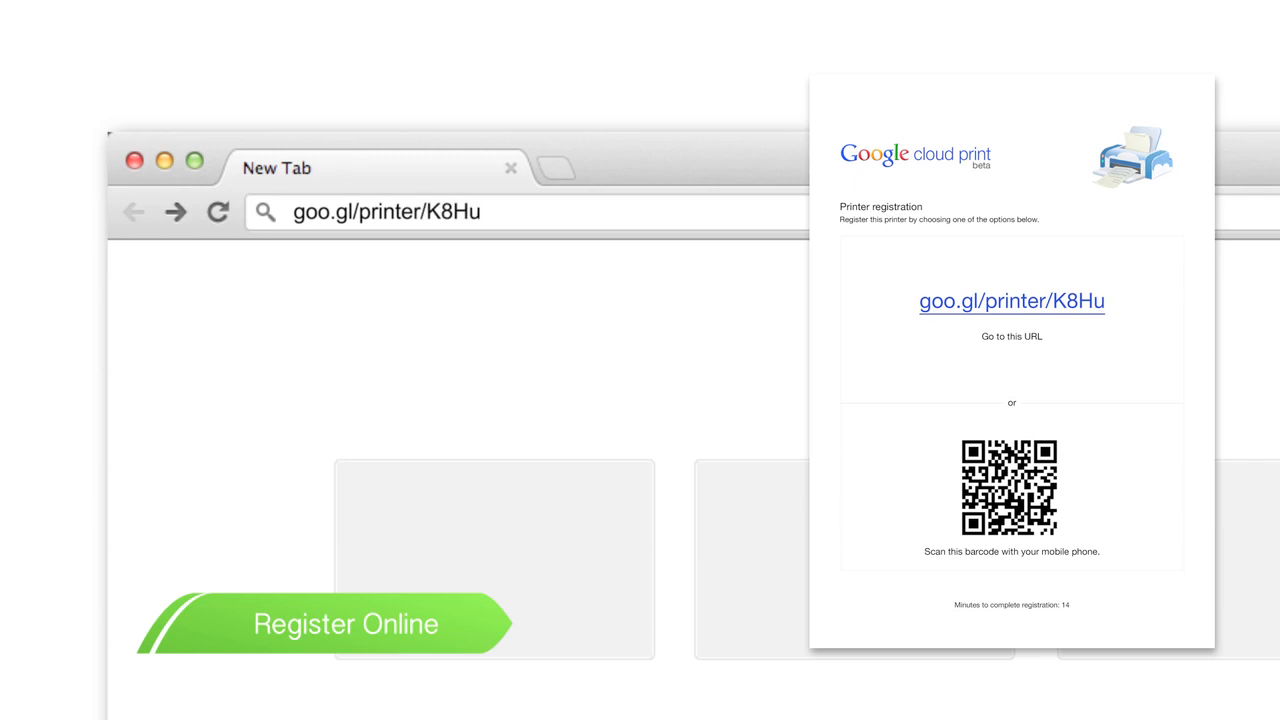
# Load the registration link and sign in with the Google account email and password.
pyautogui.click(1011, 301)
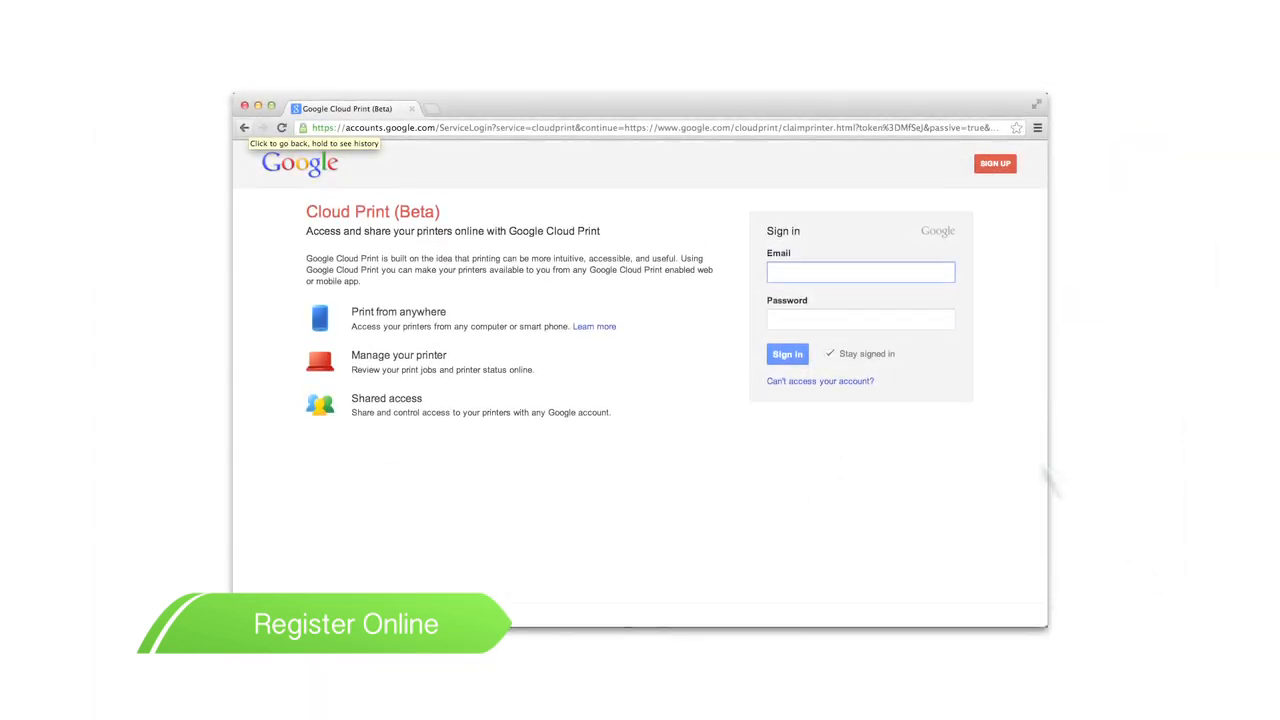
pyautogui.click(860, 272)
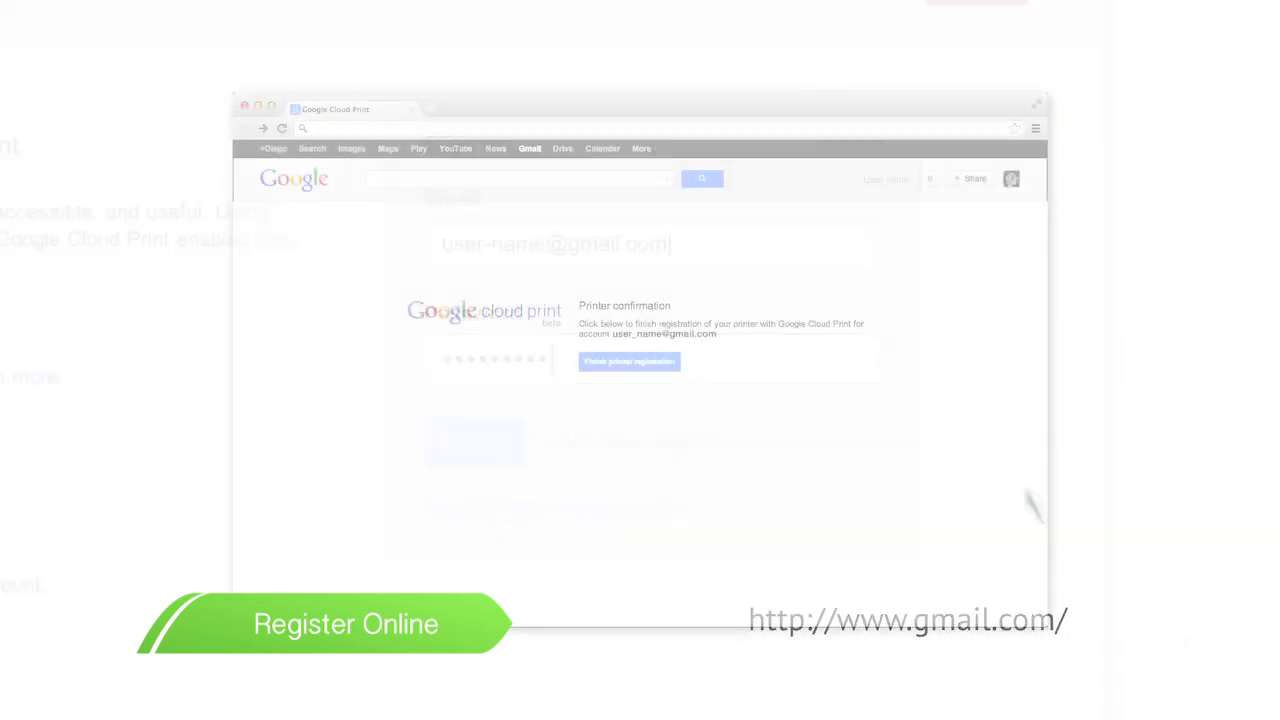
pyautogui.click(621, 362)
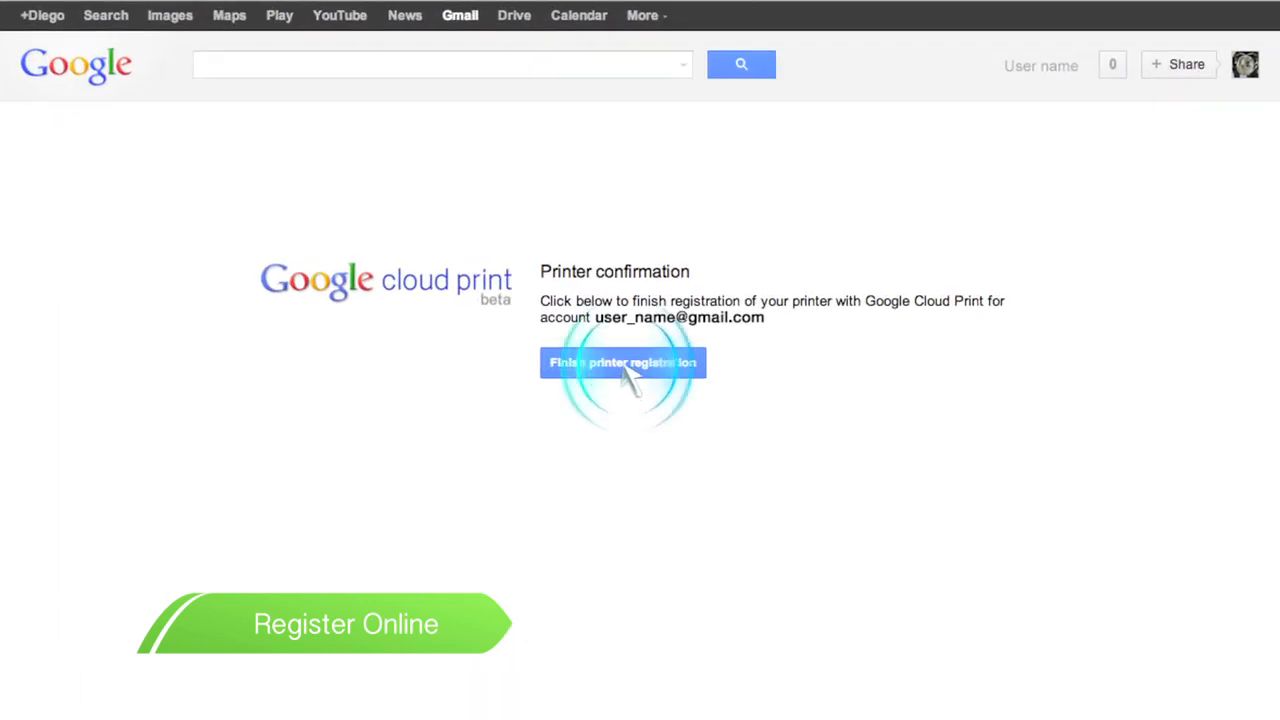
pyautogui.click(621, 362)
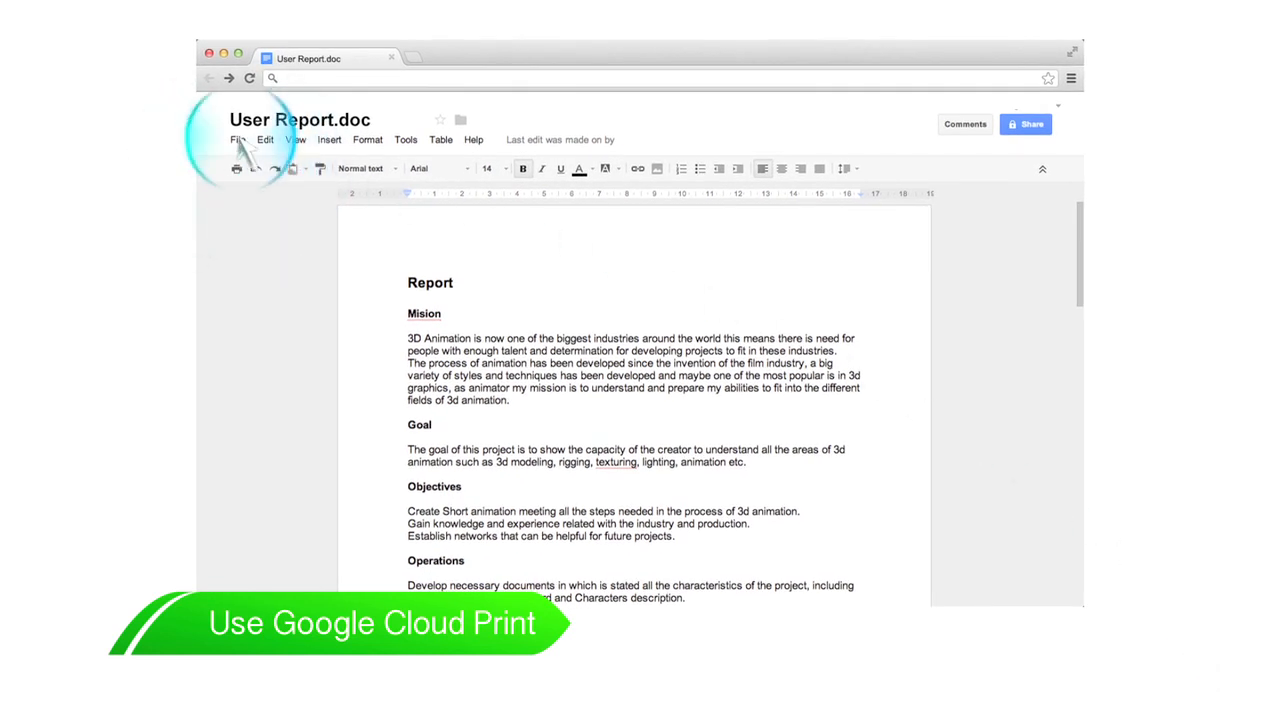
# Choose Print from User Report.doc's File menu to open Cloud Print destinations.
pyautogui.click(238, 139)
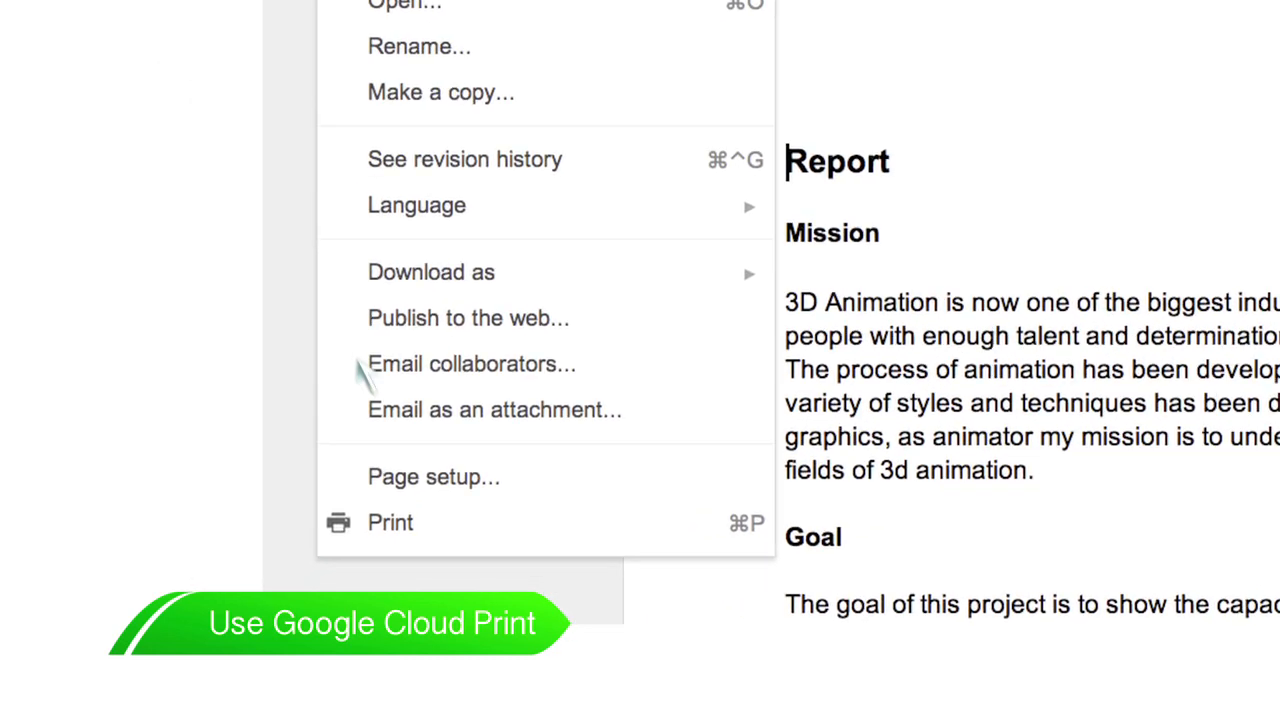
pyautogui.click(390, 521)
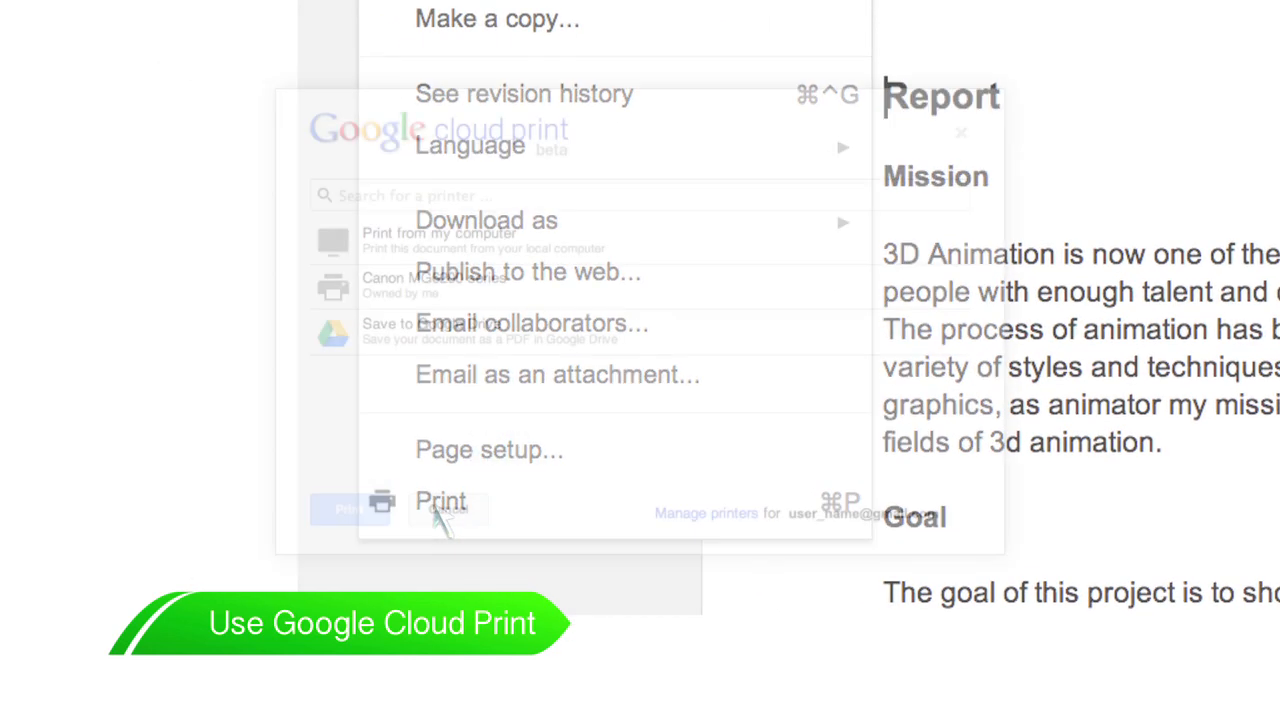